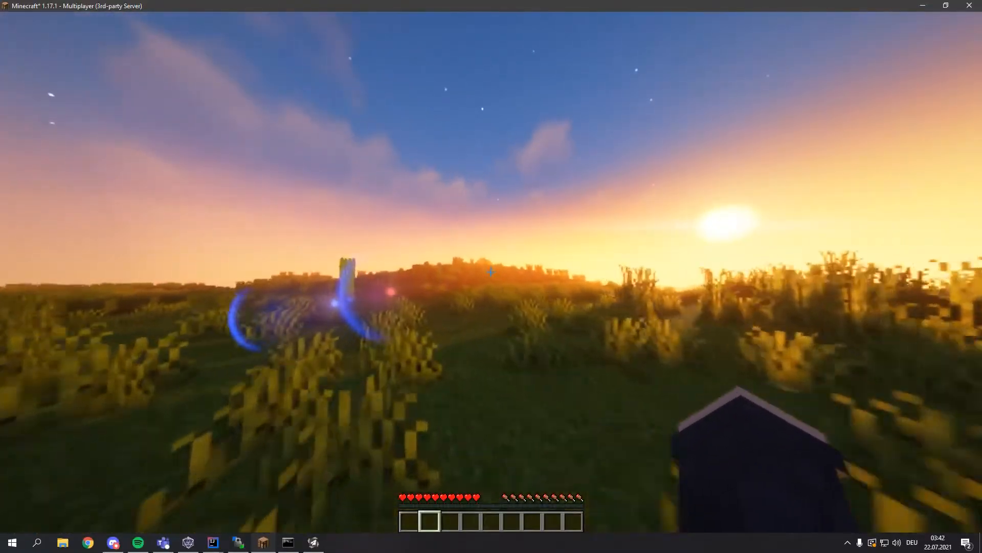
pyautogui.moveTo(491, 271)
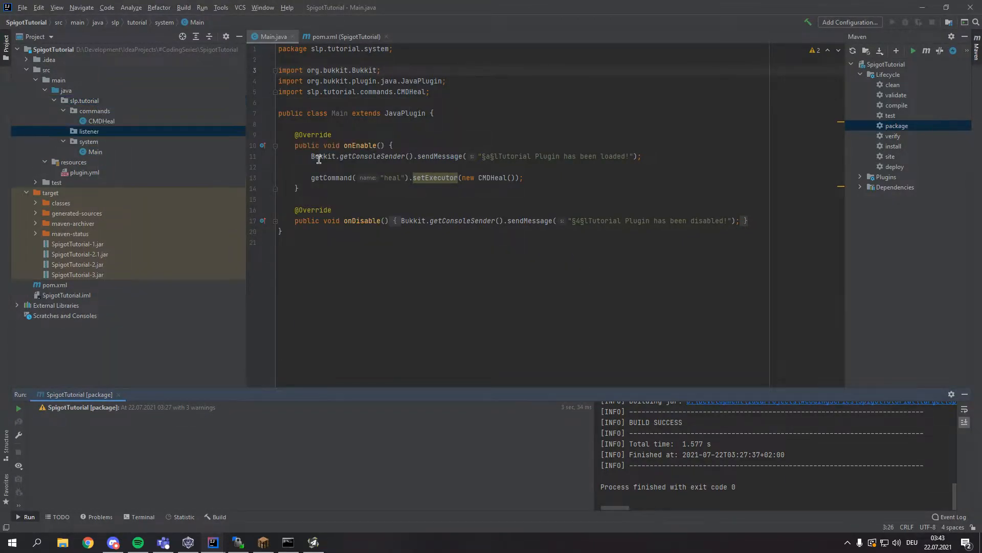
# Step: Create the PlayerConnectionListener class in the listener package, implementing Bukkit's Listener
pyautogui.click(89, 131)
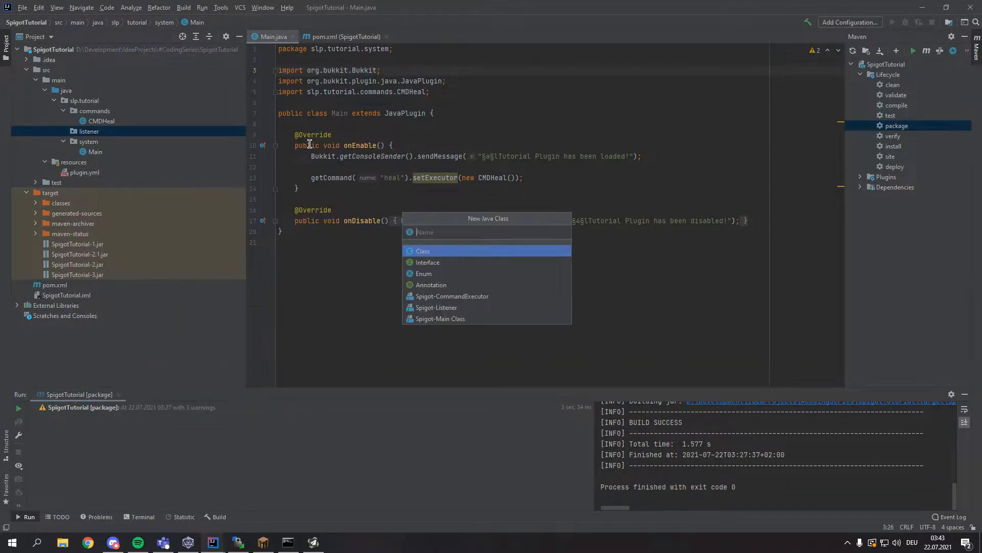
pyautogui.write('P')
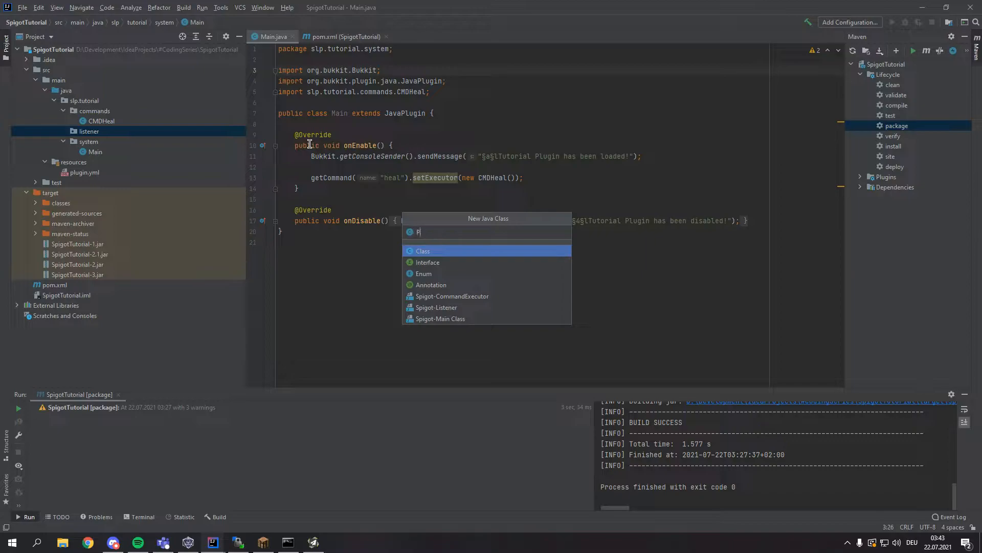
pyautogui.write('layerConnectionL')
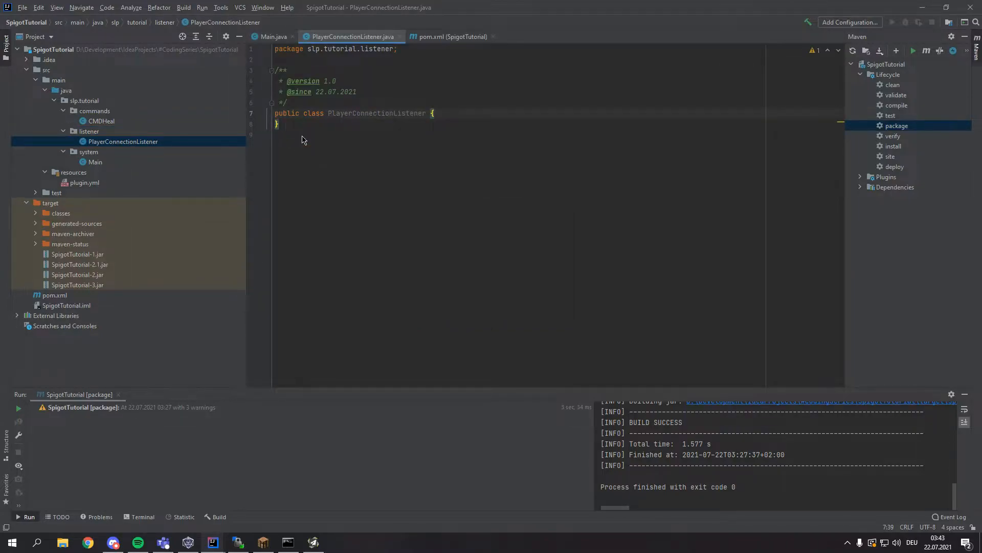
pyautogui.moveTo(574, 97)
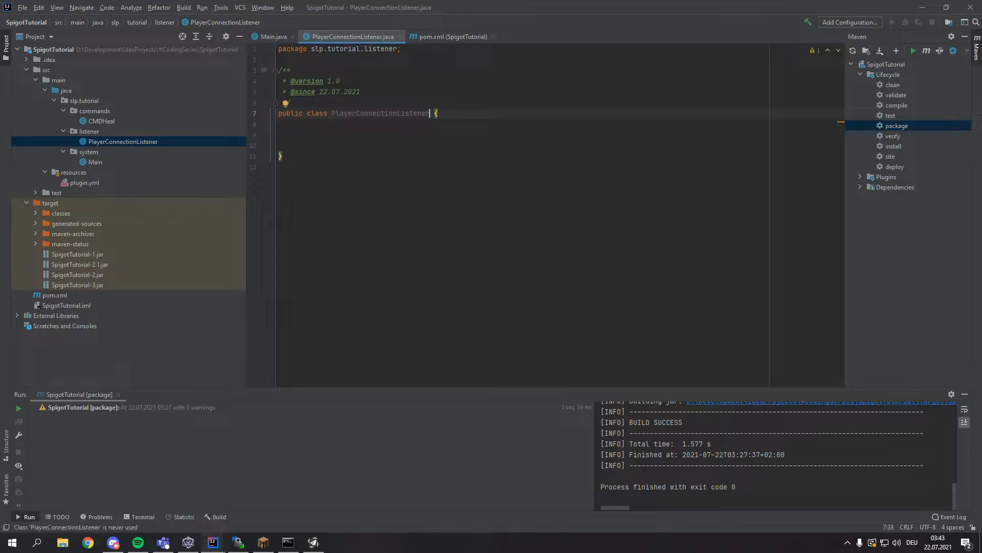
pyautogui.write('implements')
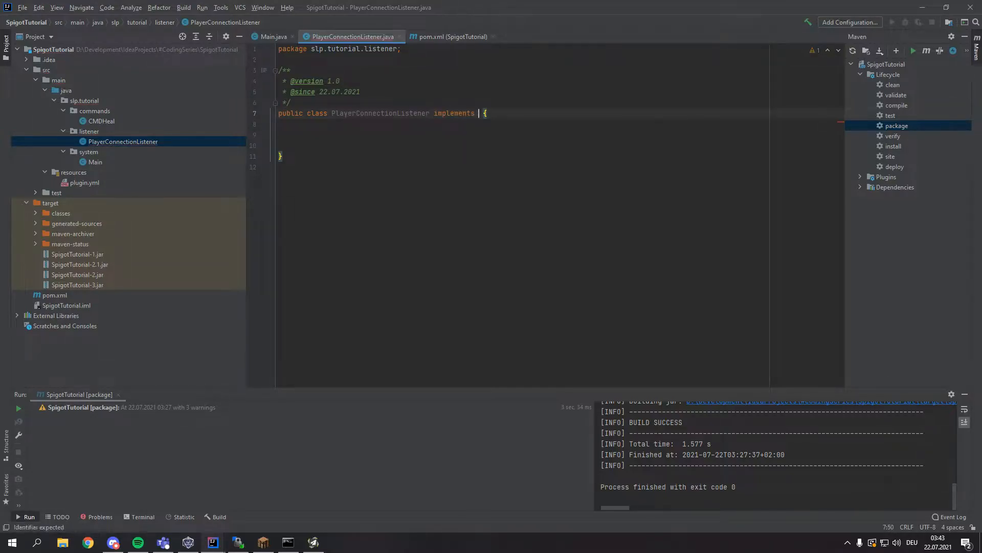
pyautogui.write('Listener')
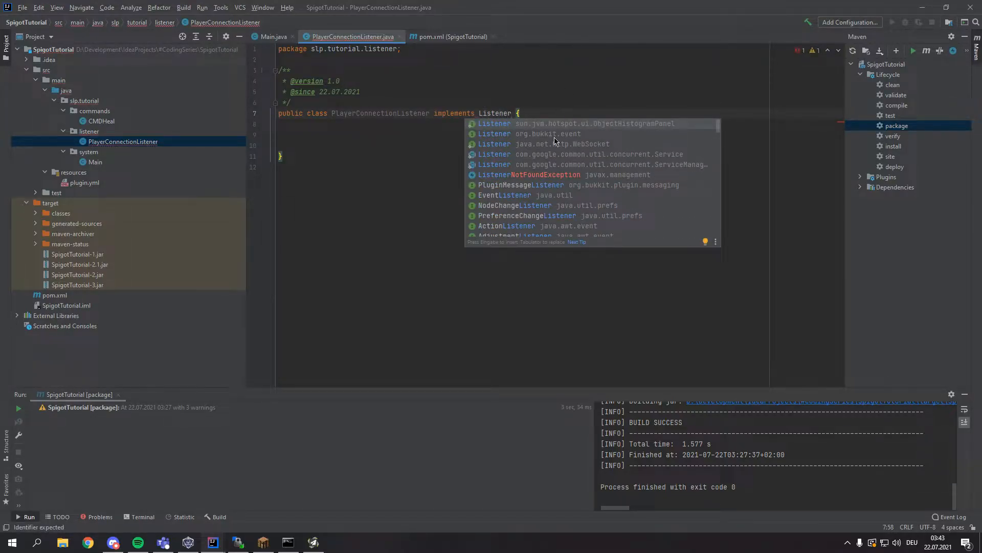
pyautogui.moveTo(555, 134)
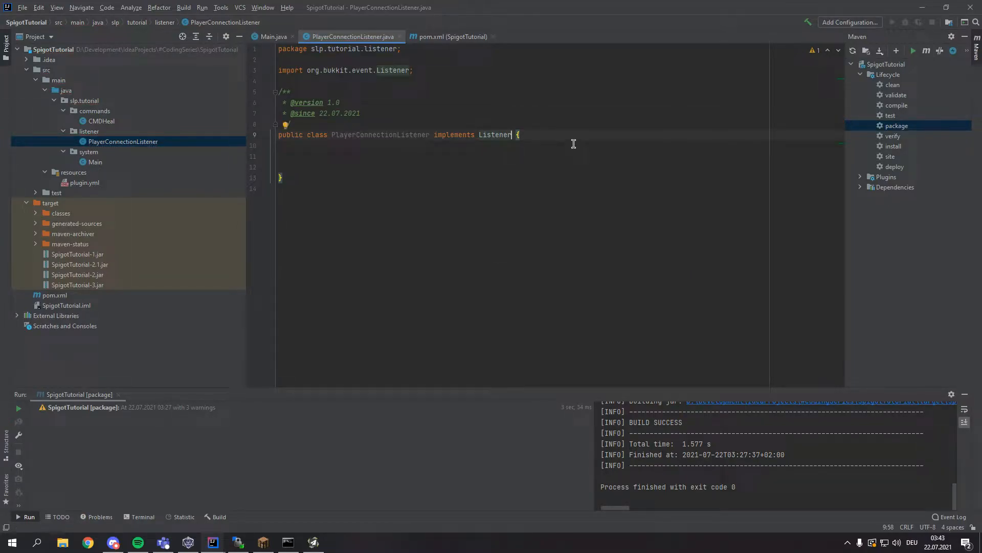
pyautogui.press('enter')
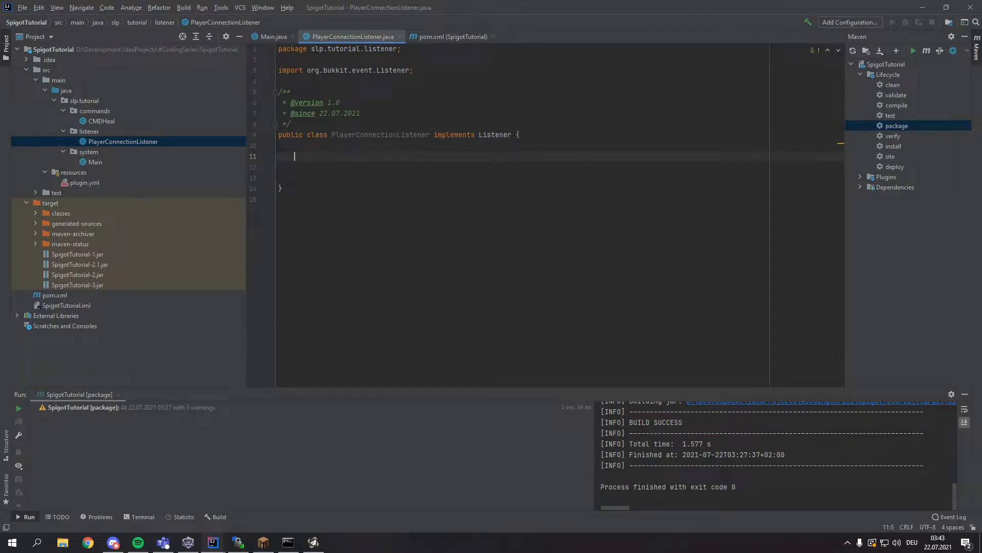
pyautogui.press('Backspace')
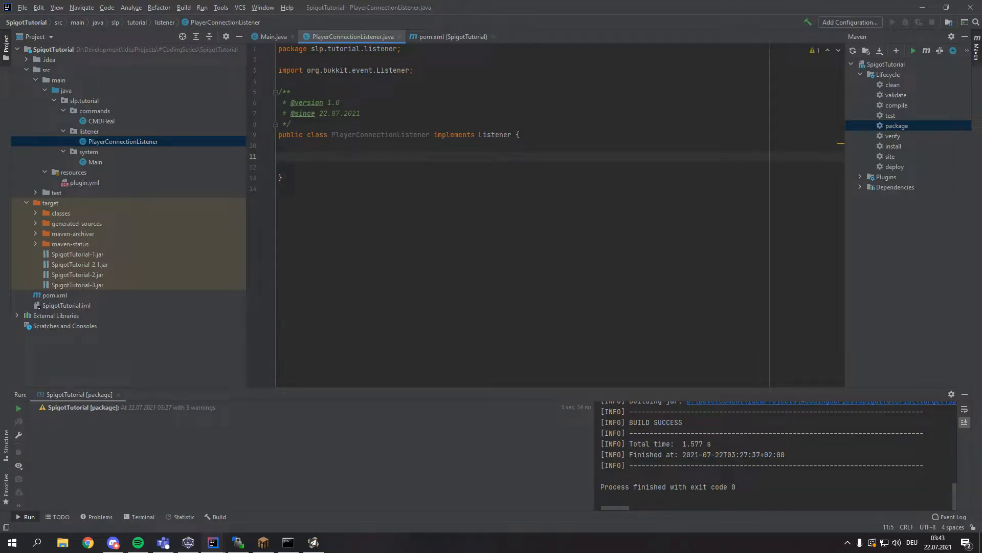
pyautogui.write('@EventHandler')
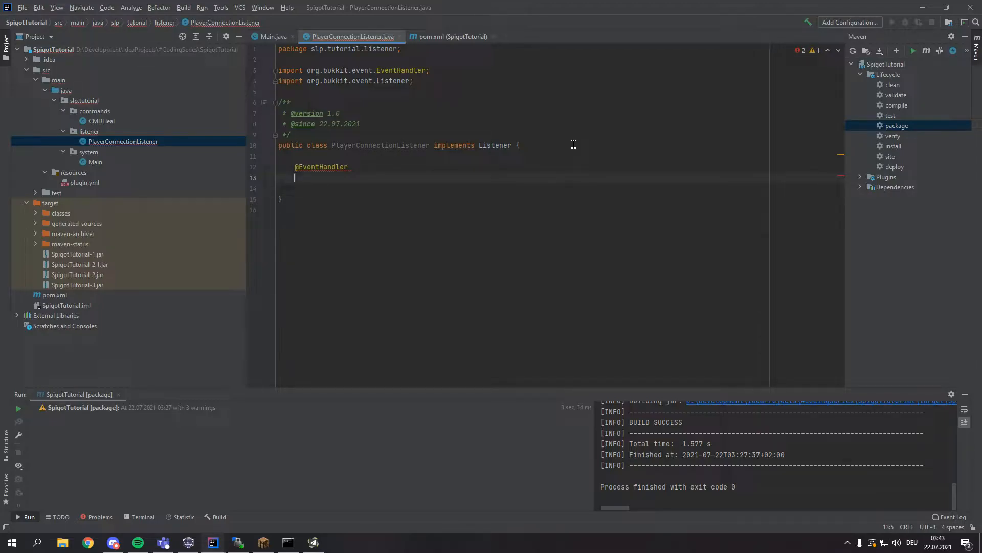
pyautogui.write('public void')
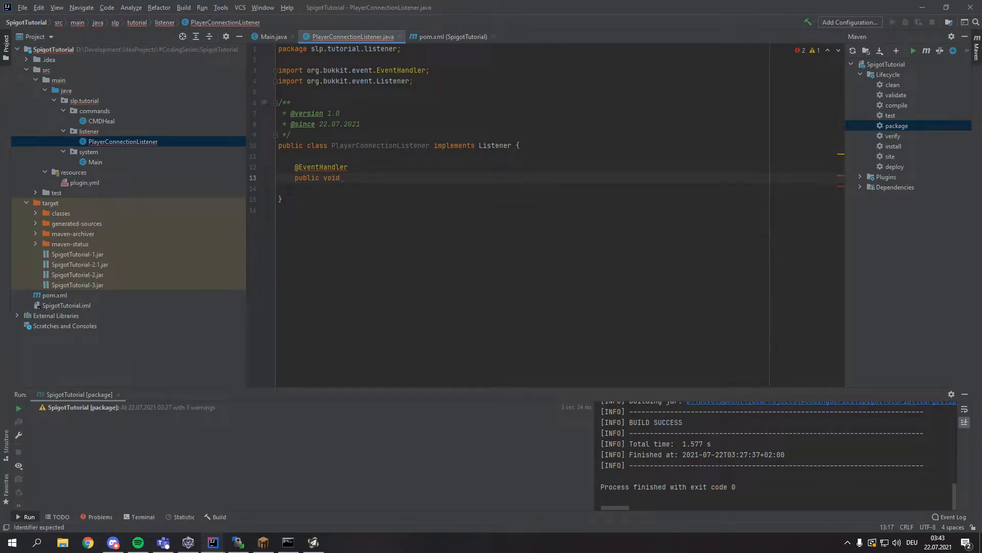
pyautogui.write('o')
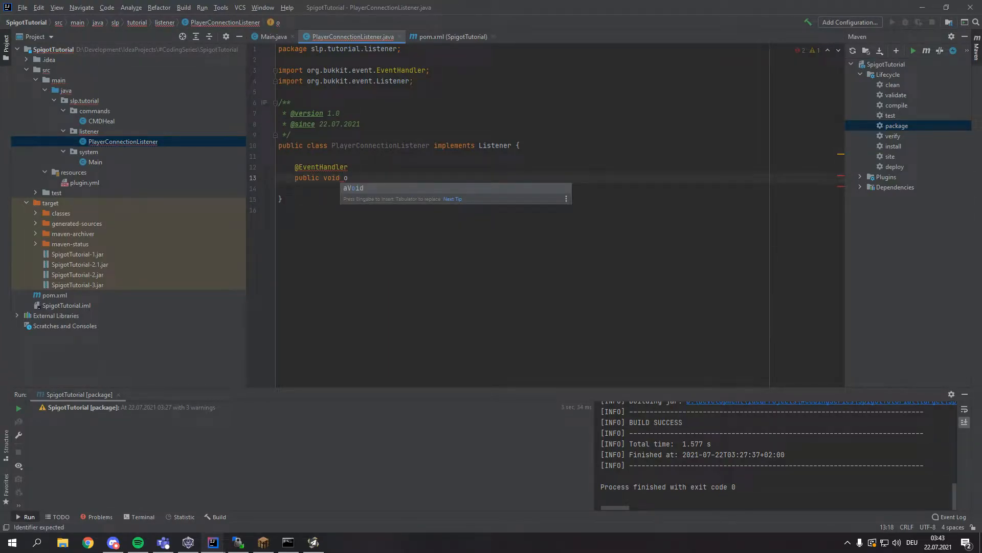
pyautogui.write('n')
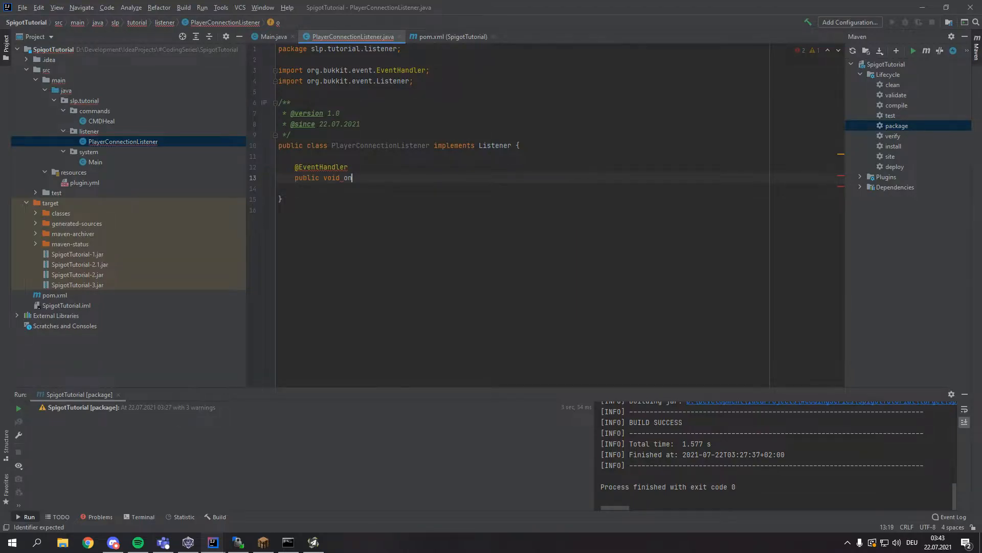
pyautogui.write('PlayerJoin')
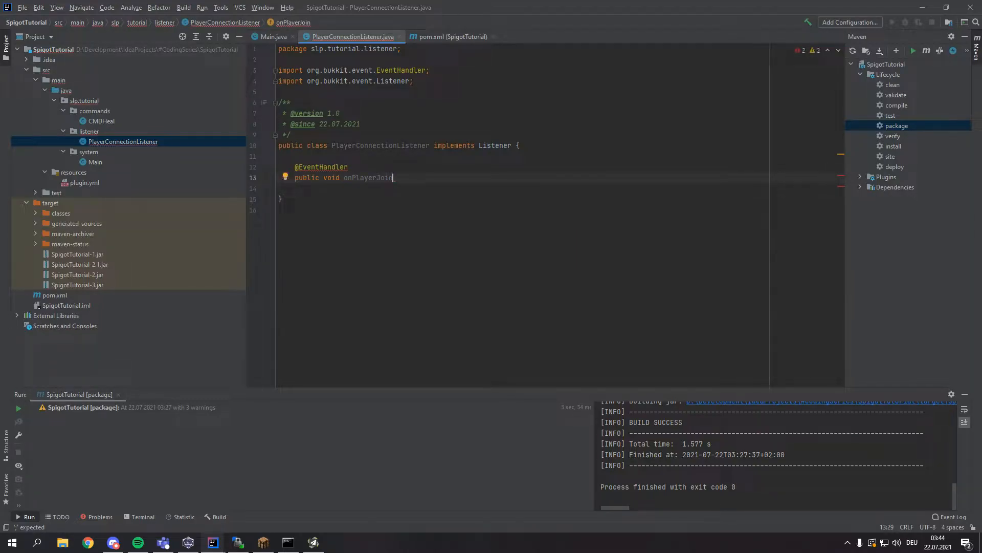
pyautogui.write('(')
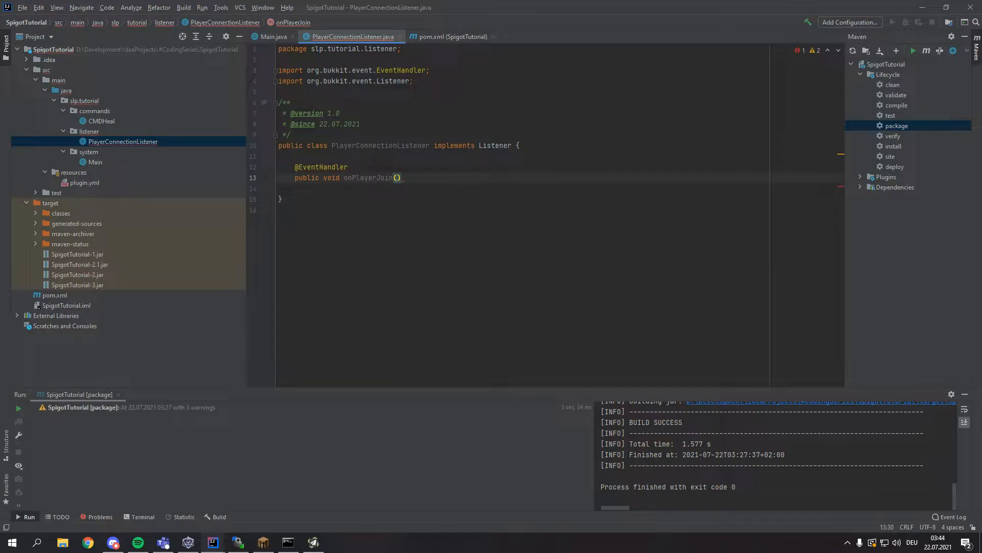
pyautogui.write('PlayerJoinEvent')
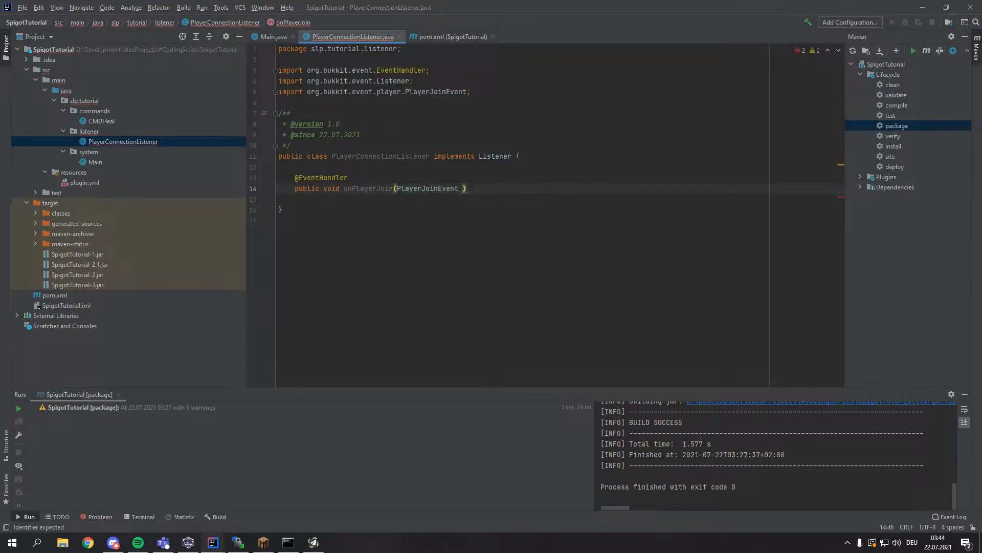
pyautogui.write('e')
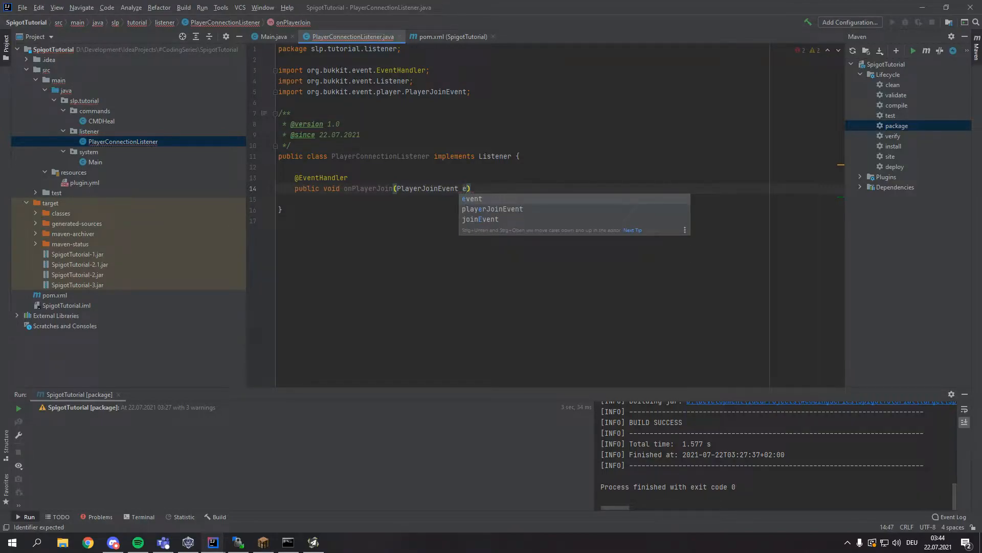
pyautogui.write('{')
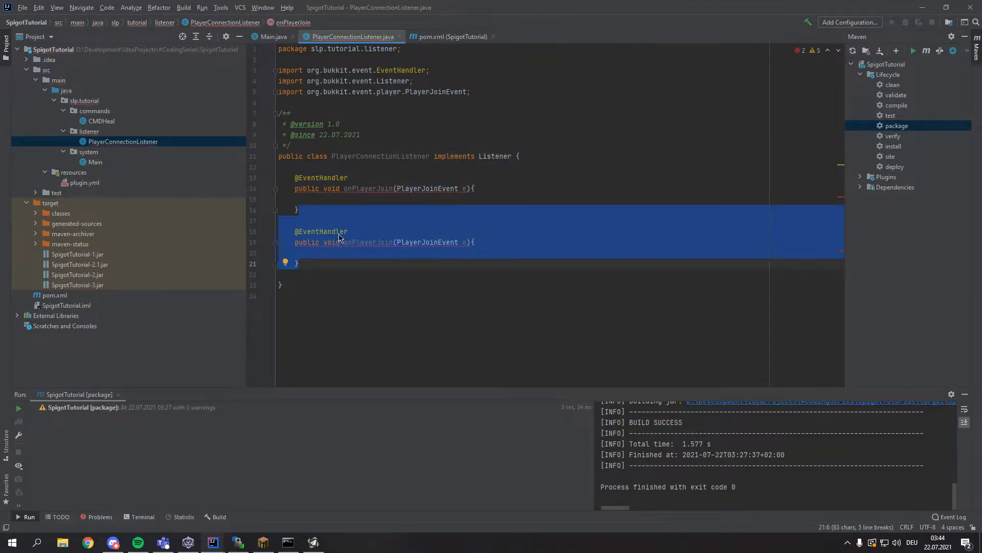
# Step: Rename the duplicated handler to onPlayerQuit with a PlayerQuitEvent e parameter
pyautogui.click(383, 252)
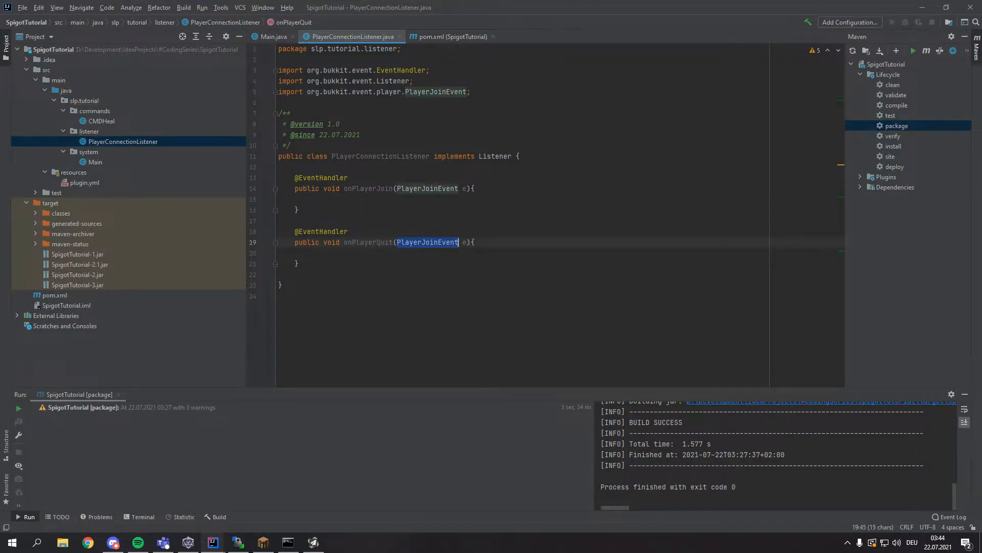
pyautogui.write('PlayerQuitEvent')
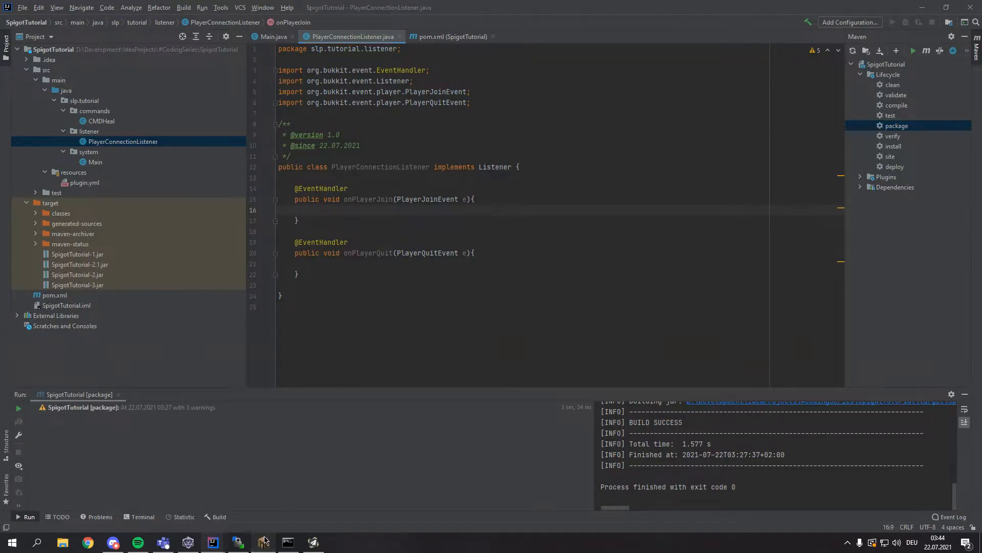
pyautogui.click(262, 542)
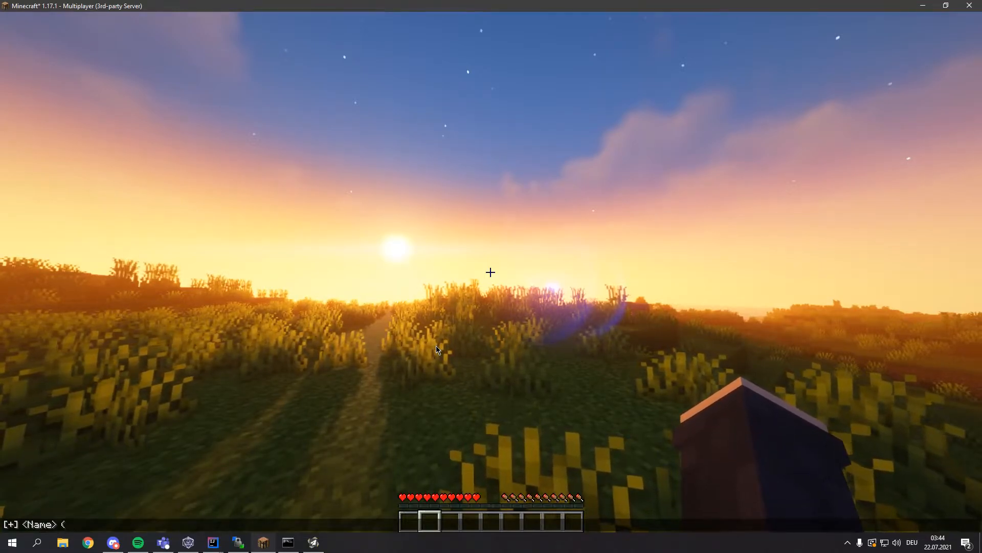
pyautogui.write('CurrentAmount')
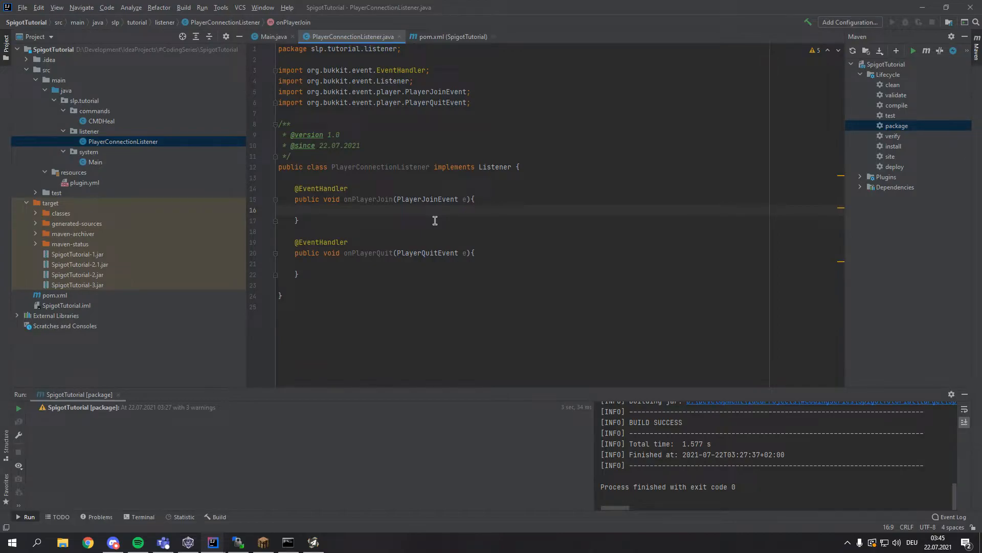
# Step: Set a coloured join message with a §a+ tag, the player's name and a §7(§b count bracket
pyautogui.write('e')
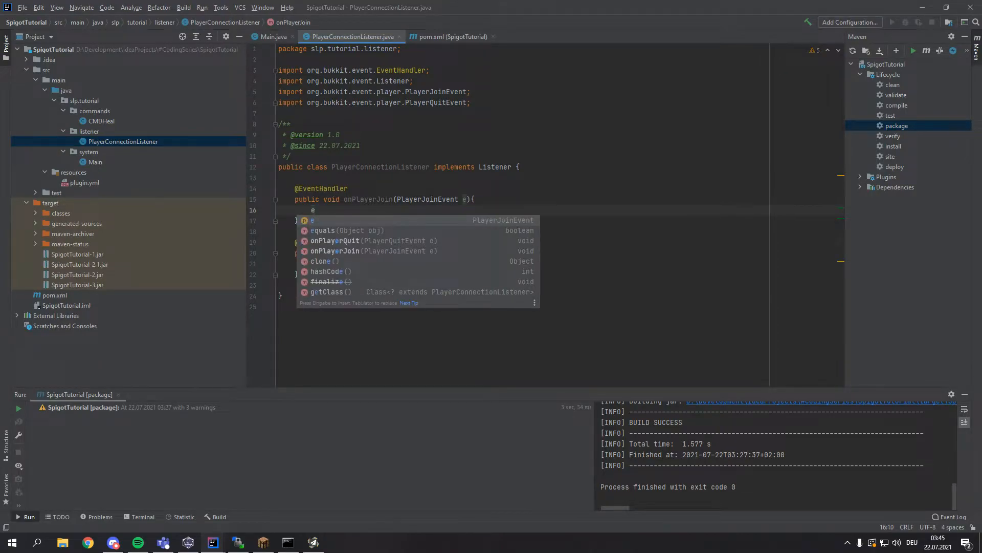
pyautogui.write('.setJoinMessage("");')
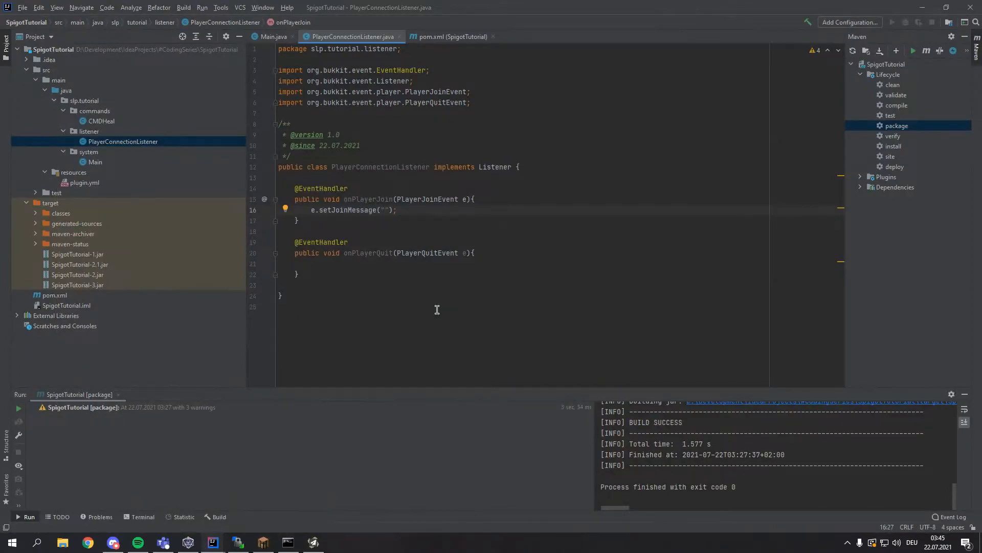
pyautogui.write('§7[')
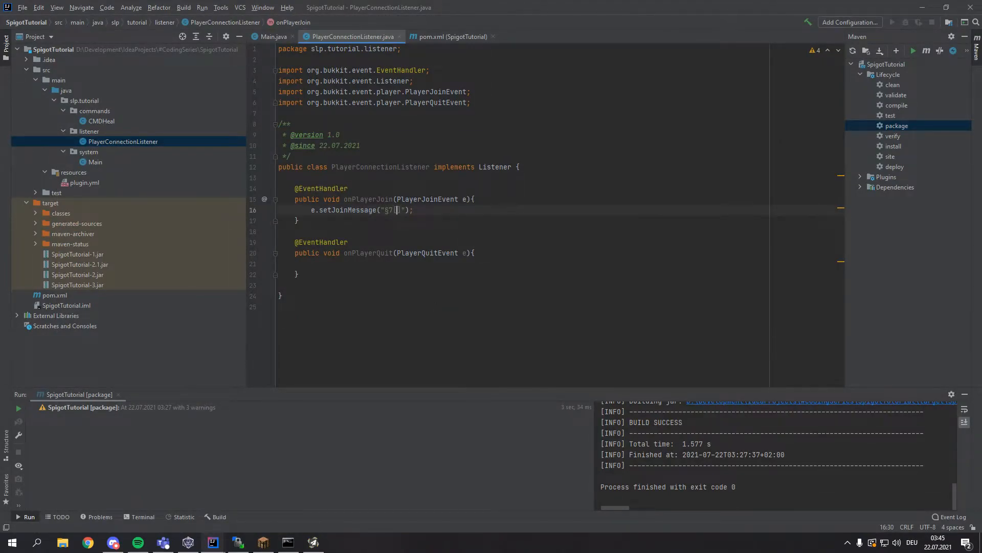
pyautogui.write('§a§l')
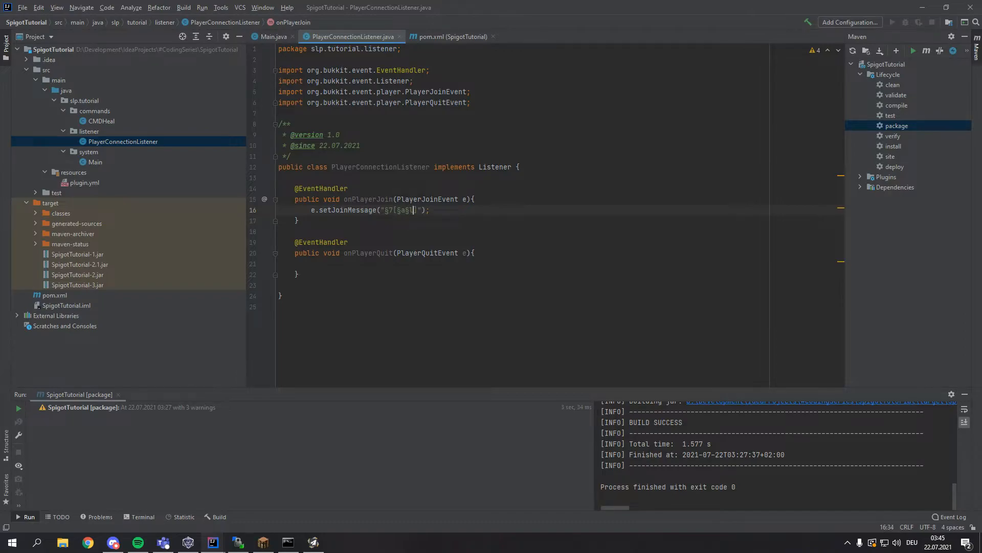
pyautogui.write('+§7]')
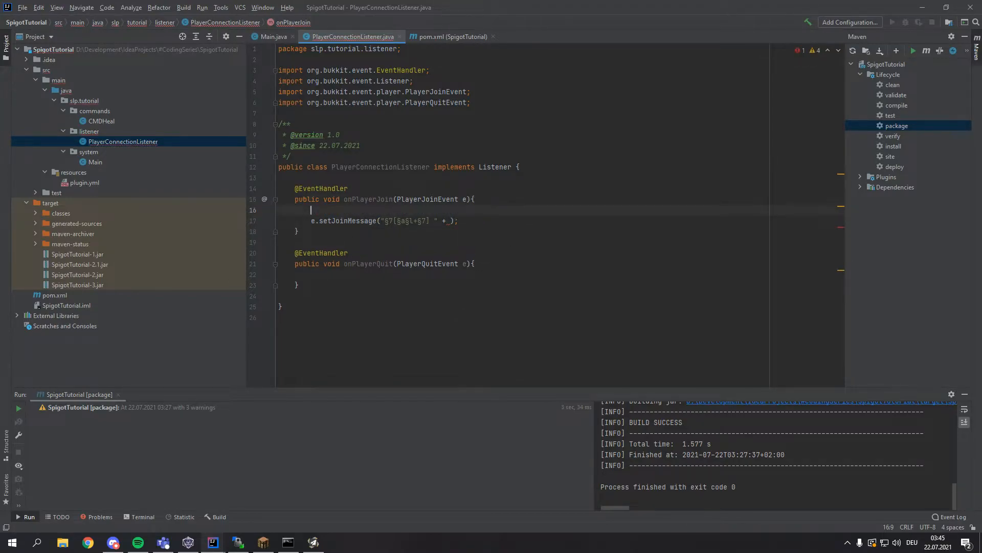
pyautogui.write('Player p = e.getPlayer();')
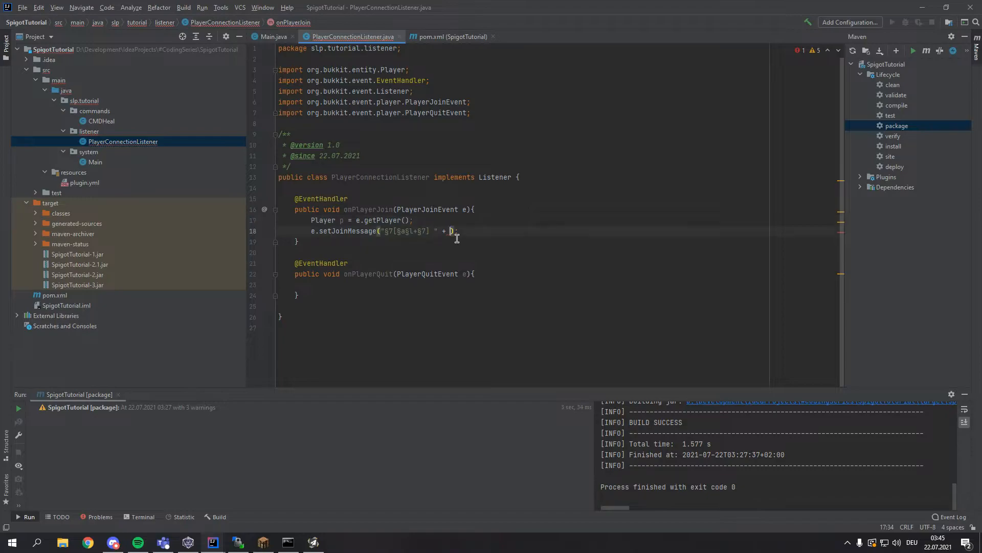
pyautogui.write('p.getName(')
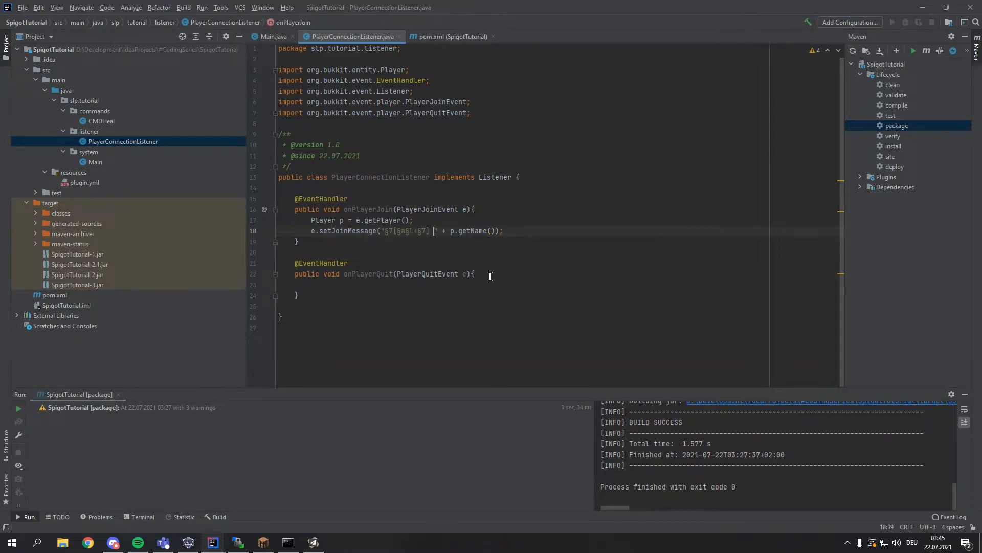
pyautogui.write('§9')
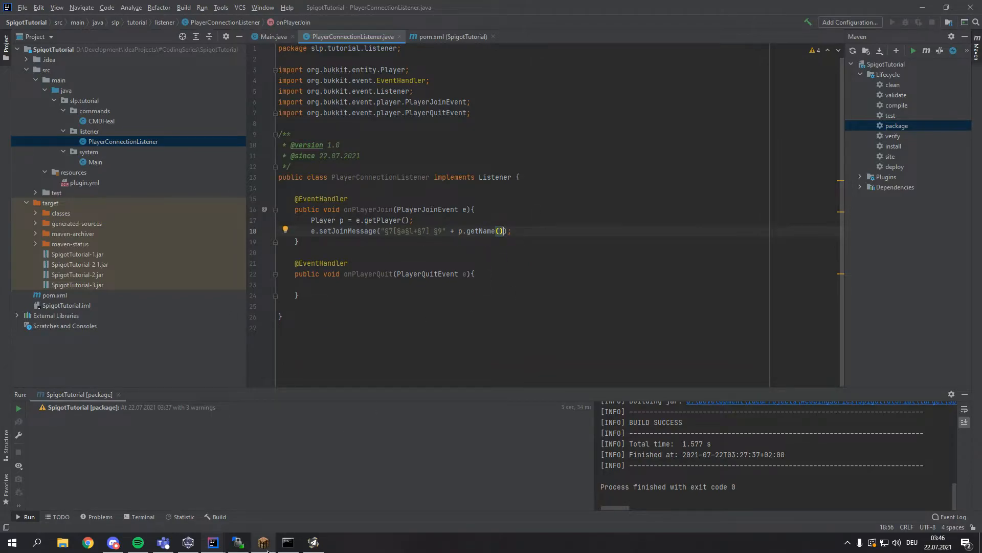
pyautogui.click(262, 542)
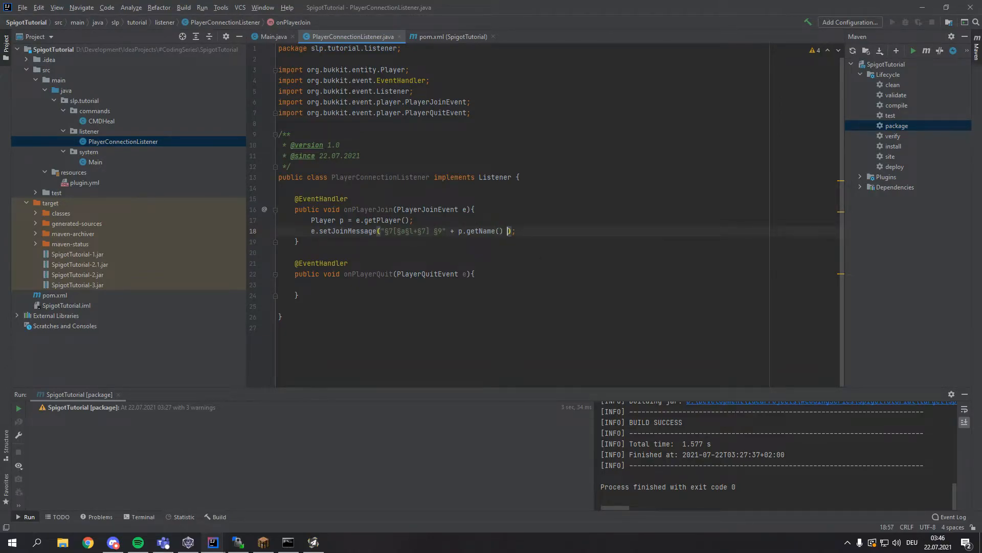
pyautogui.write('+ " "')
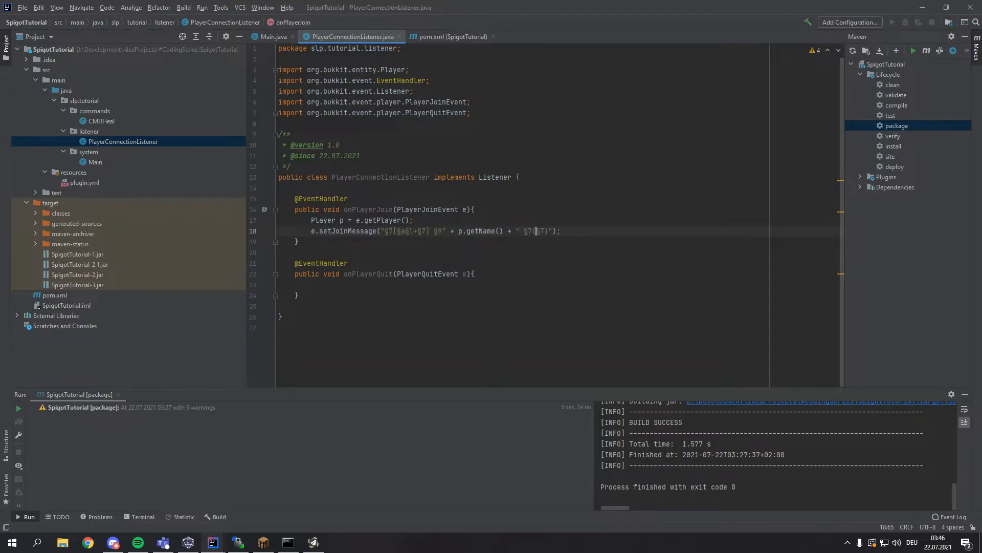
pyautogui.press('BackSpace')
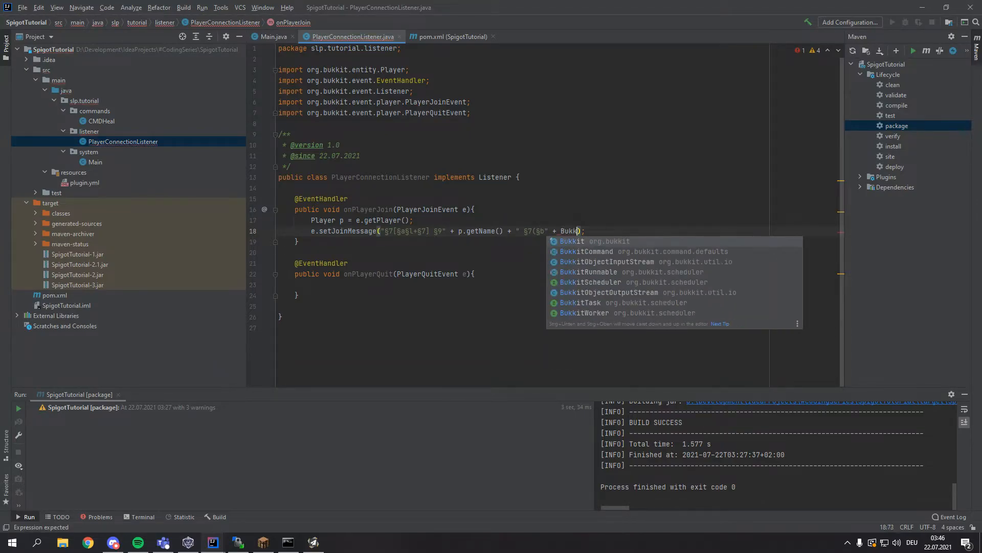
# Step: Append Bukkit.getOnlinePlayers().size() + "§f/§b" + Bukkit.getMaxPlayers() + "§7)" to the join message
pyautogui.write('.get')
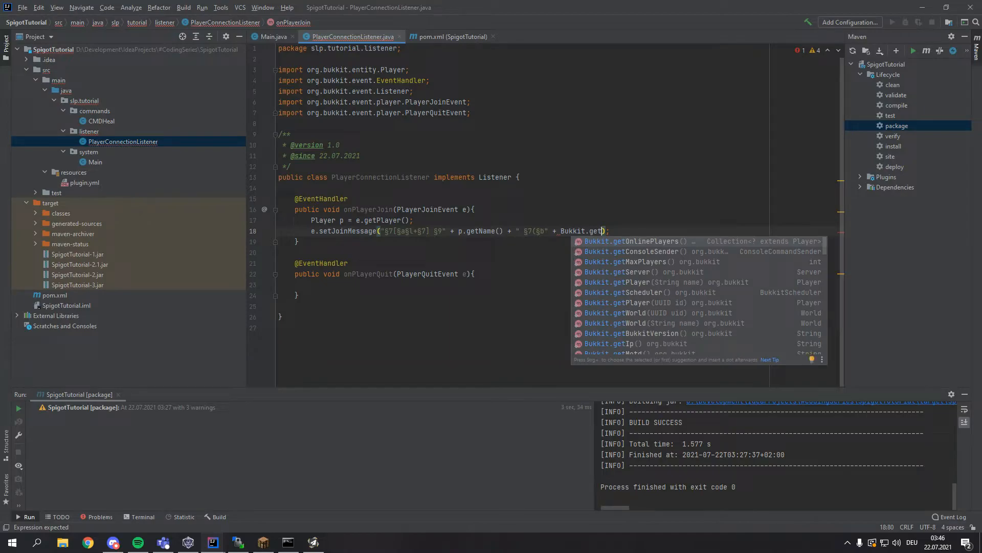
pyautogui.click(632, 241)
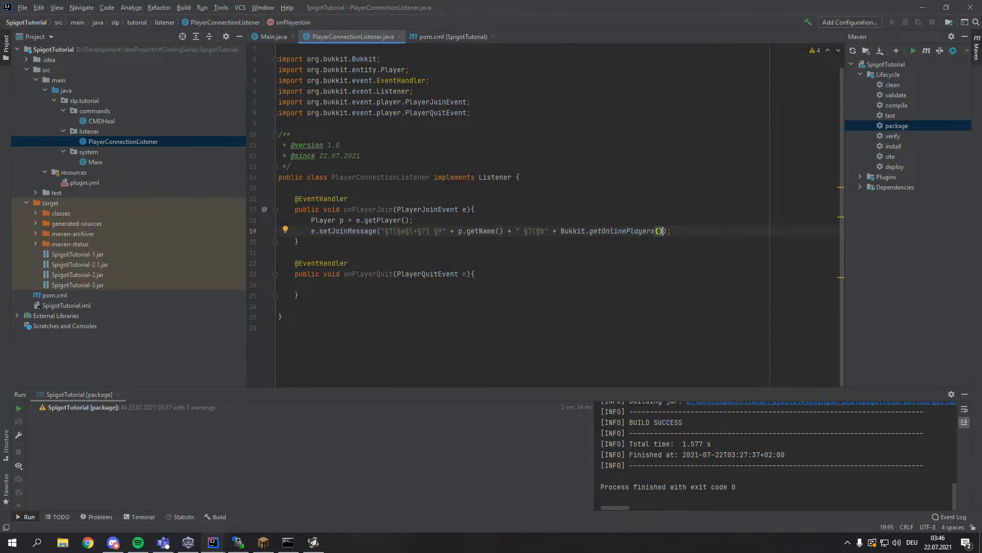
pyautogui.write('.size() + "§f/')
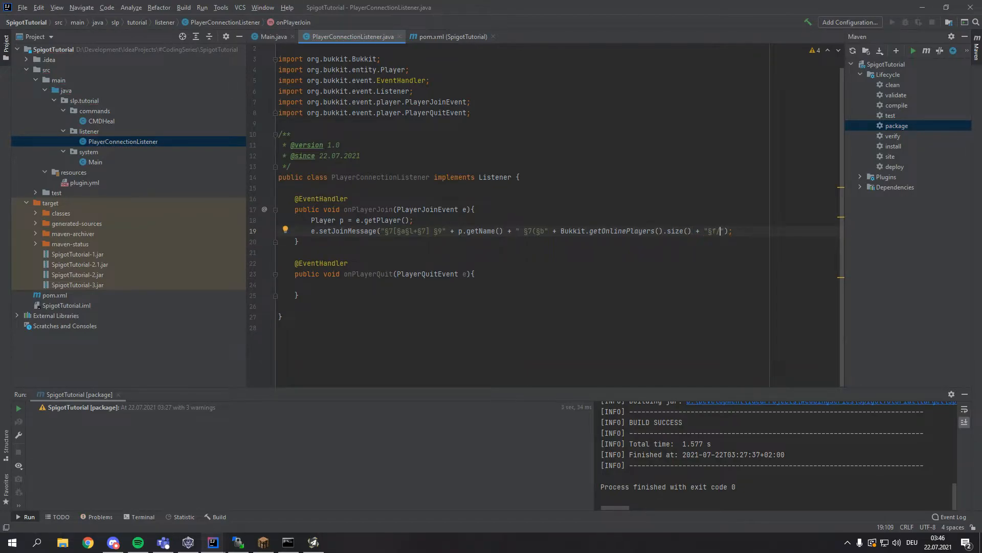
pyautogui.write('+')
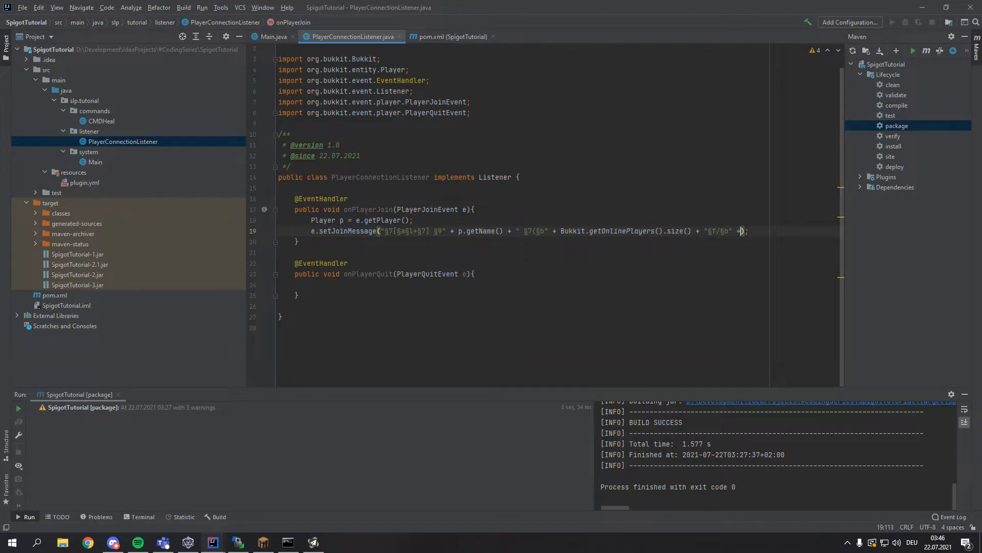
pyautogui.write('Bukkit.getMaxPlayers(')
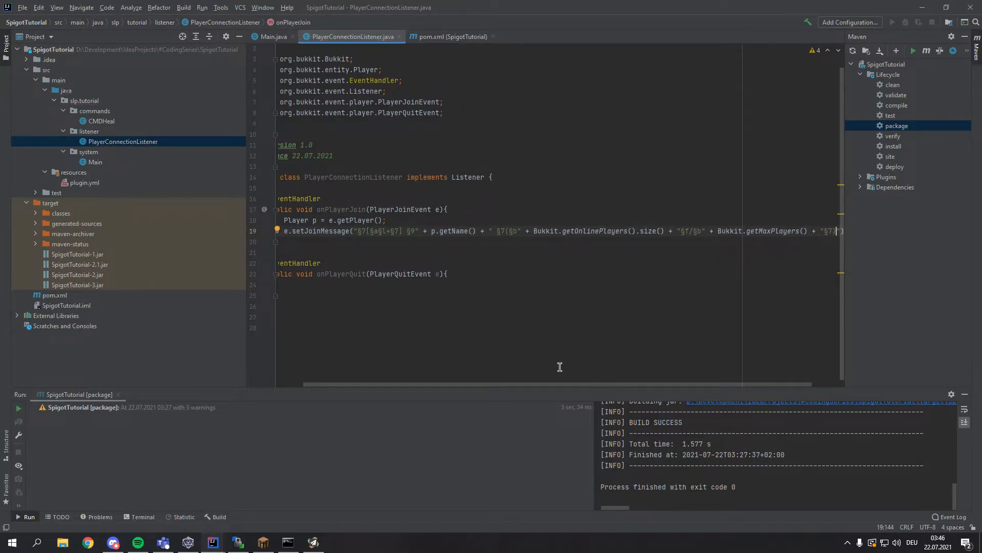
pyautogui.click(479, 230)
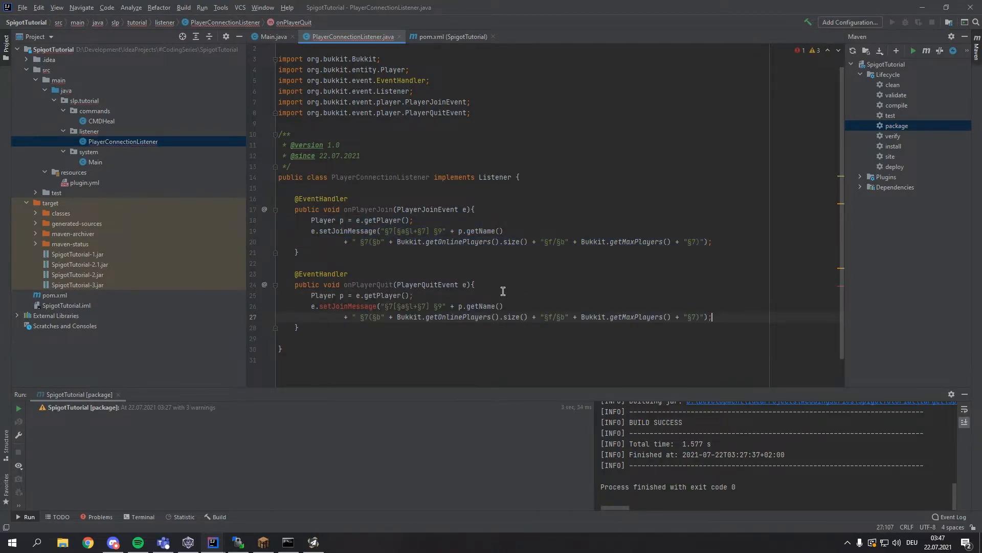
pyautogui.moveTo(363, 296)
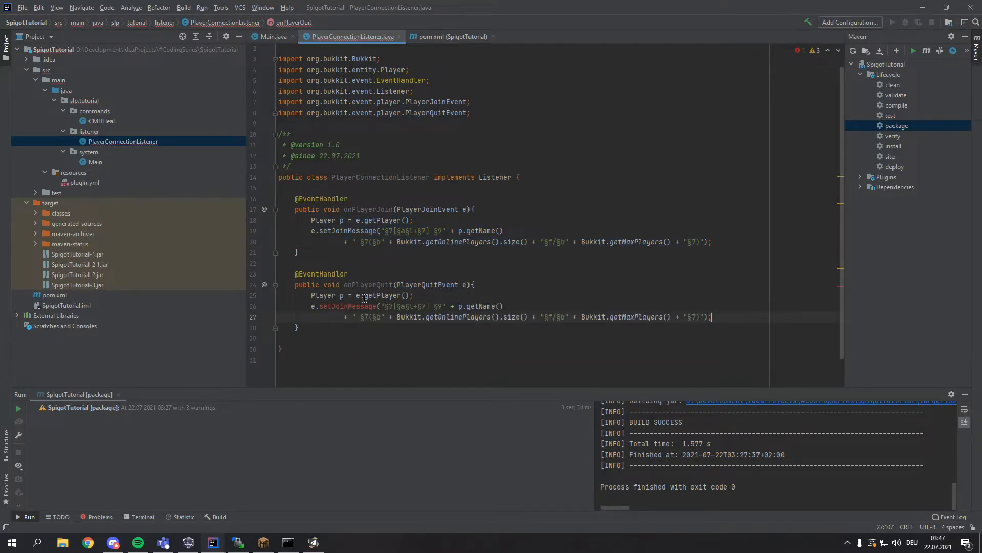
# Step: Select 'Join' in the quit handler's copied message call to turn it into setQuitMessage
pyautogui.doubleClick(347, 306)
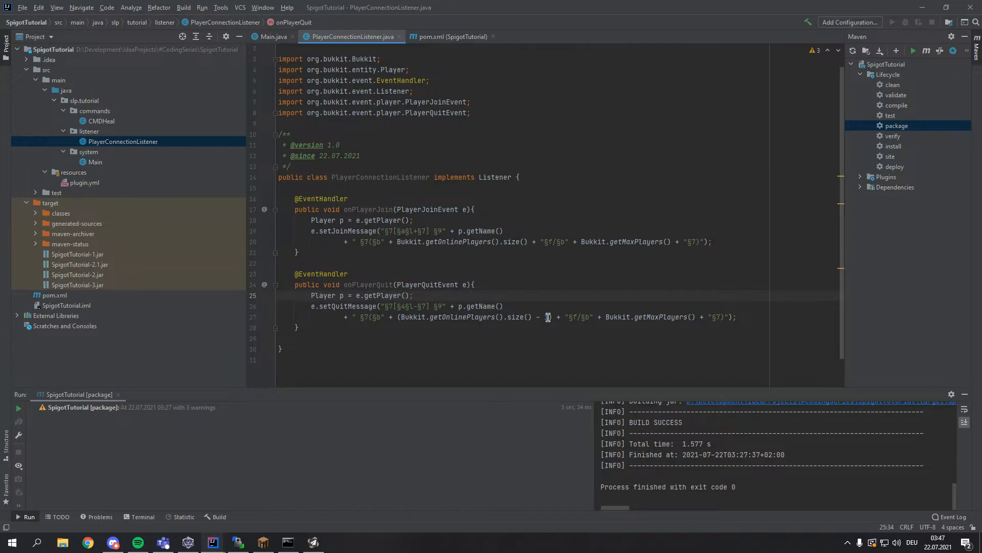
pyautogui.moveTo(547, 318)
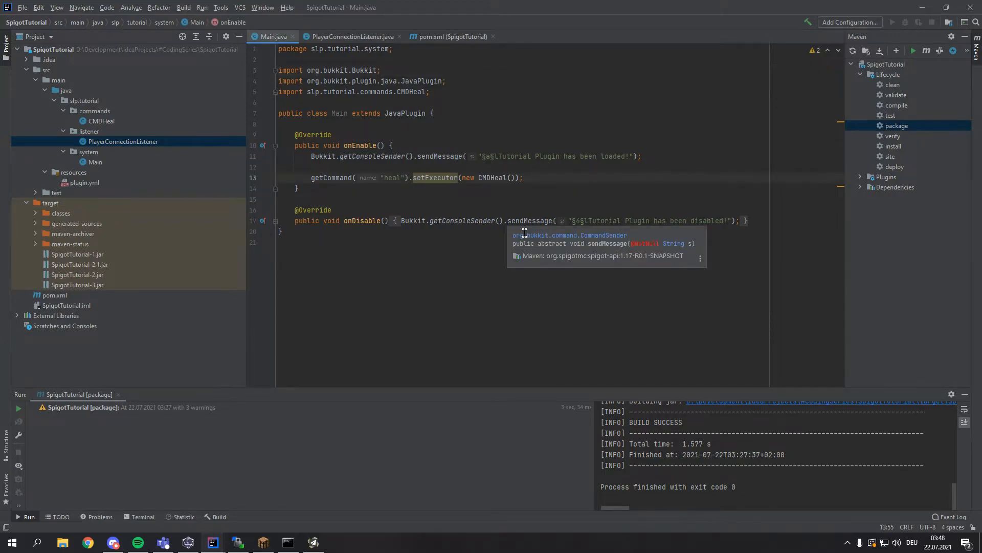
# Step: Add PluginManager pm = Bukkit.getPluginManager(); to Main's onEnable
pyautogui.write('P')
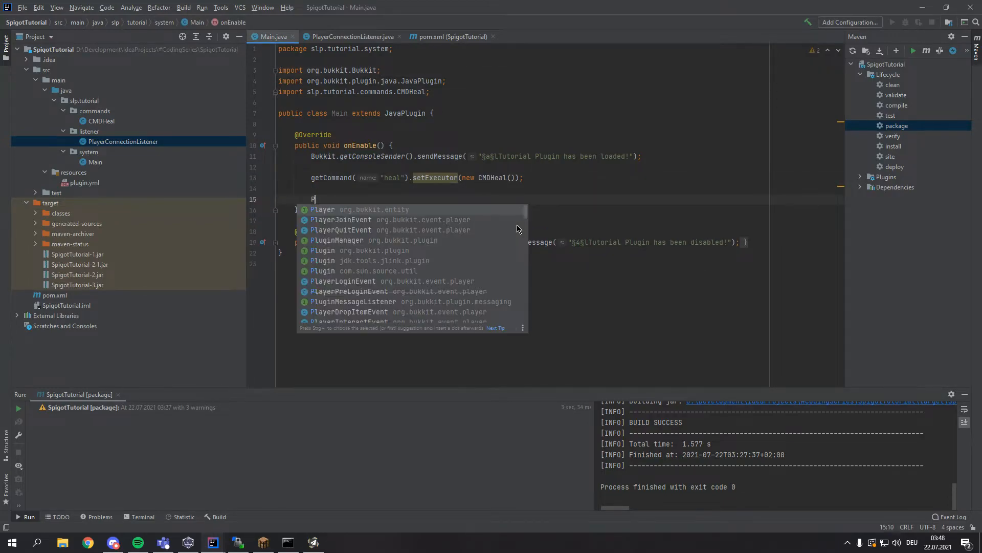
pyautogui.write('luginManager pm = Bukkit.')
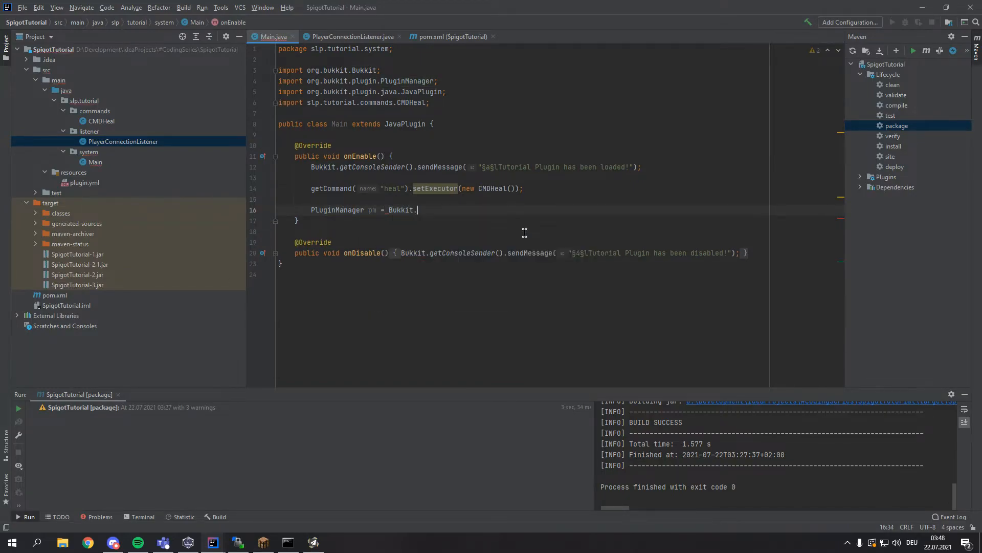
pyautogui.write('getPluginManager();')
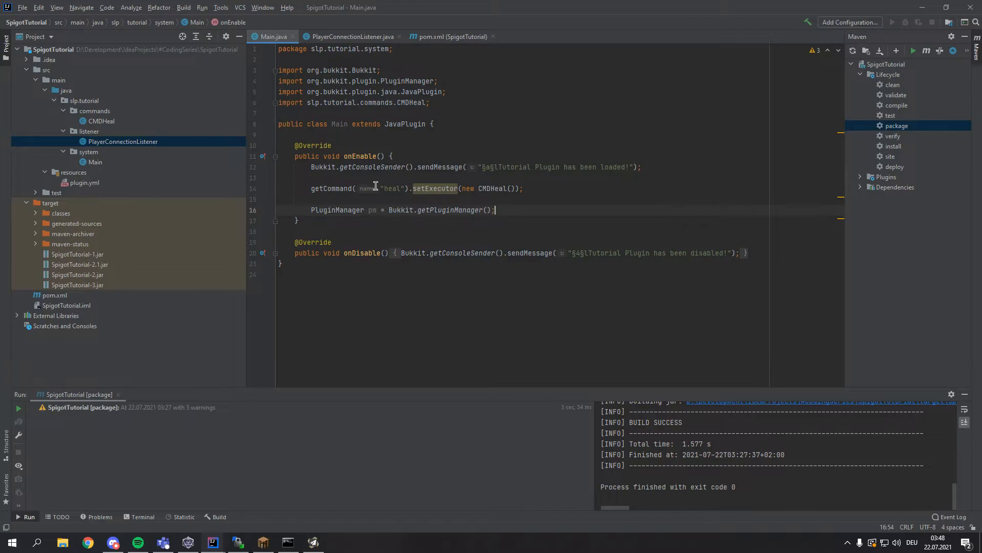
pyautogui.press('Enter')
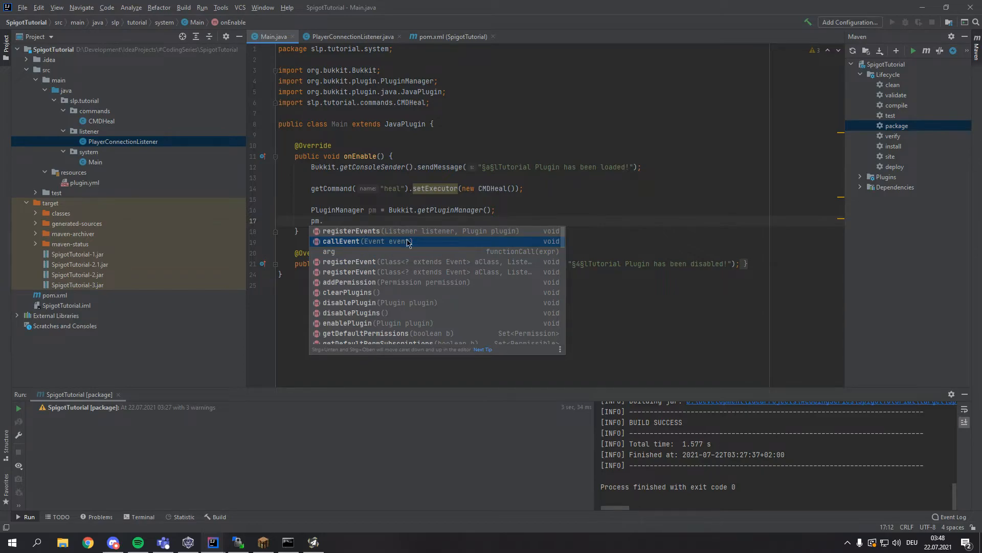
pyautogui.moveTo(375, 246)
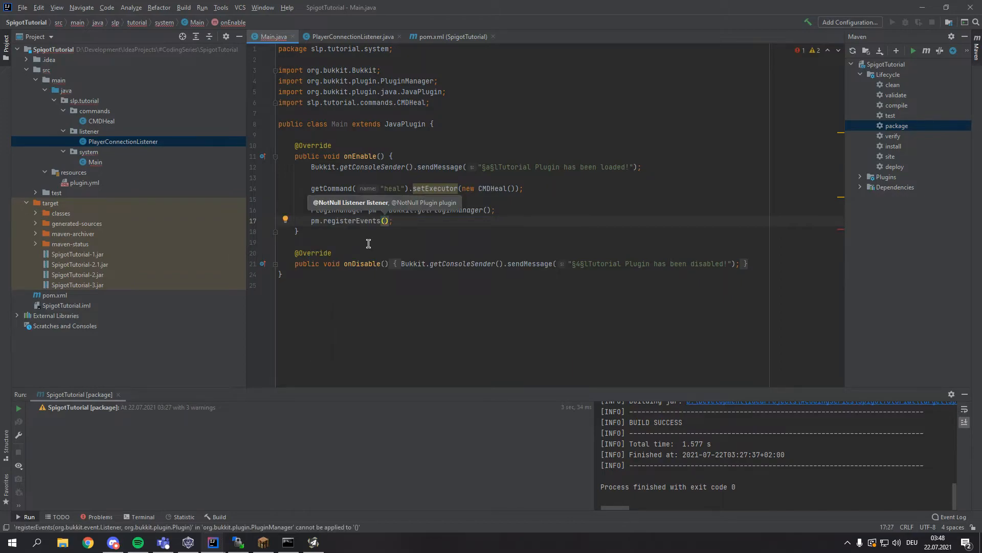
# Step: Register events with pm.registerEvents(new PlayerConnectionListener(), this)
pyautogui.write('new PlayerConnectionListener(),')
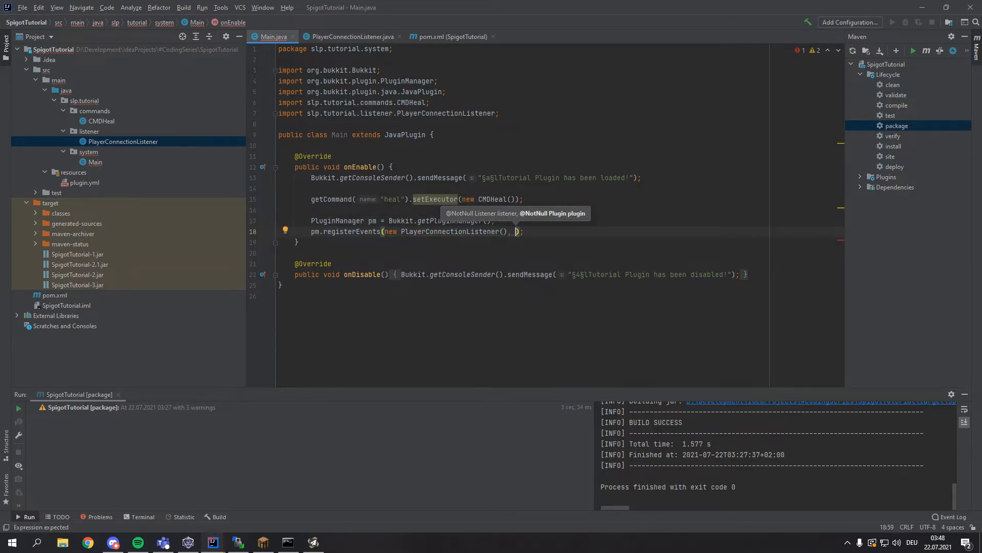
pyautogui.write('this')
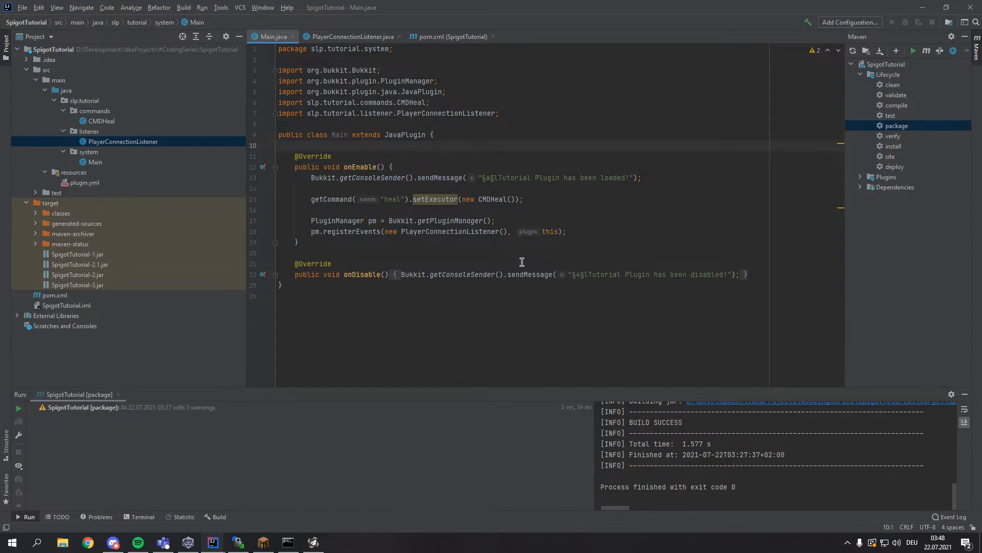
pyautogui.moveTo(310, 231); pyautogui.dragTo(547, 232)
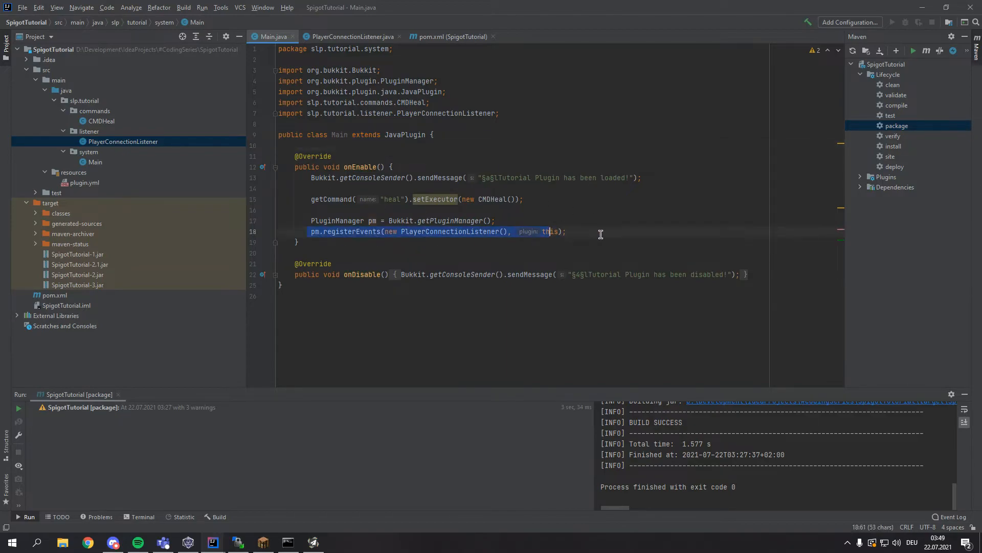
pyautogui.click(429, 164)
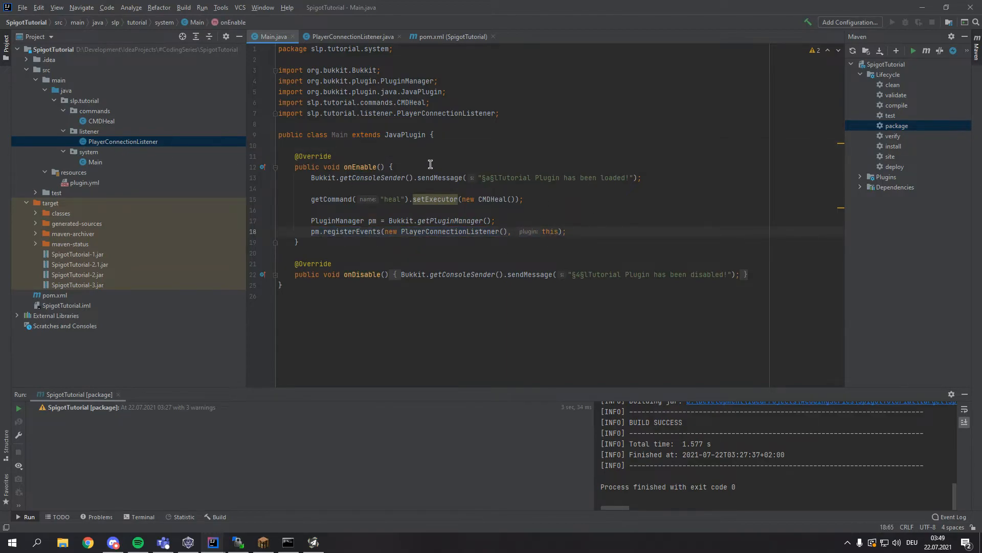
# Step: Add a public static Main instance field and assign it to this in onEnable
pyautogui.write('public static M')
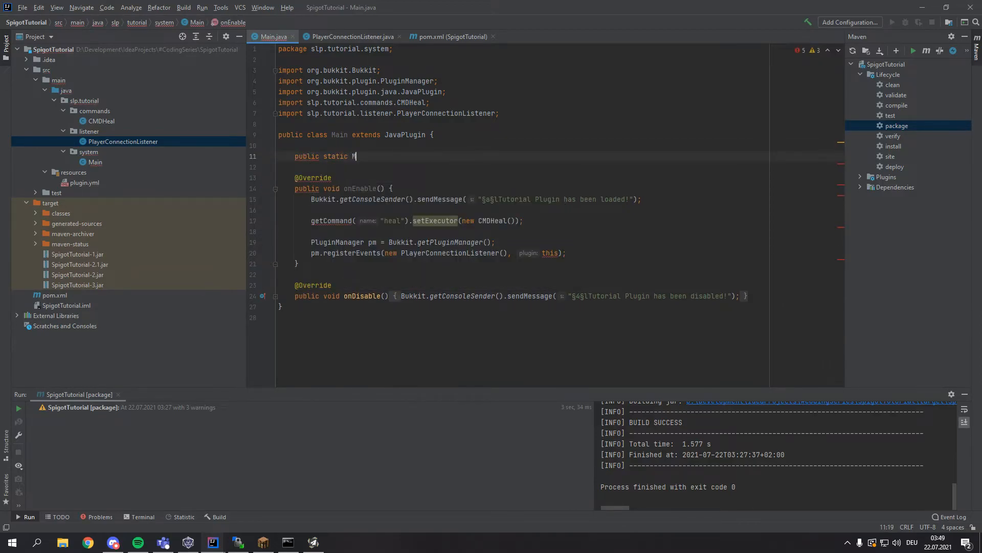
pyautogui.write('ain instance;')
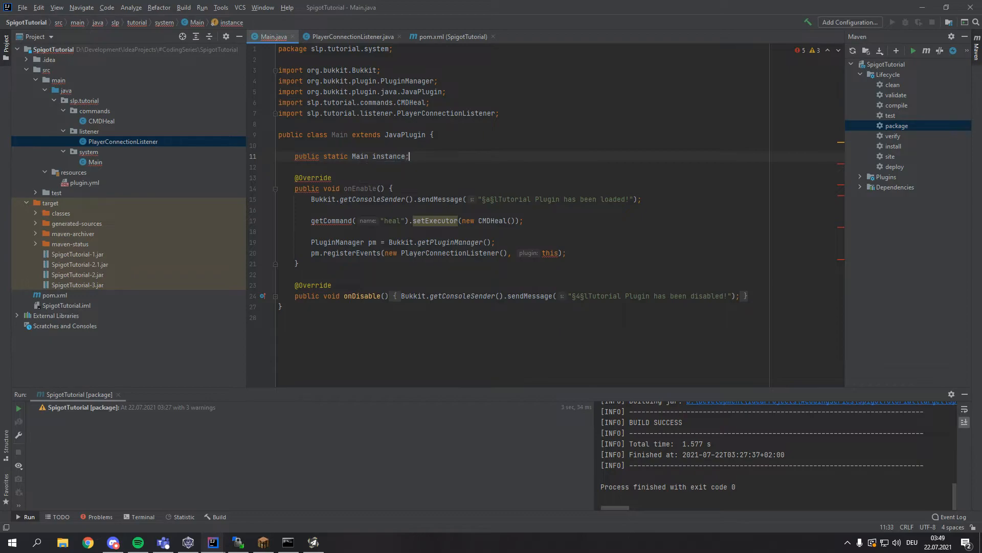
pyautogui.write('instance = this;')
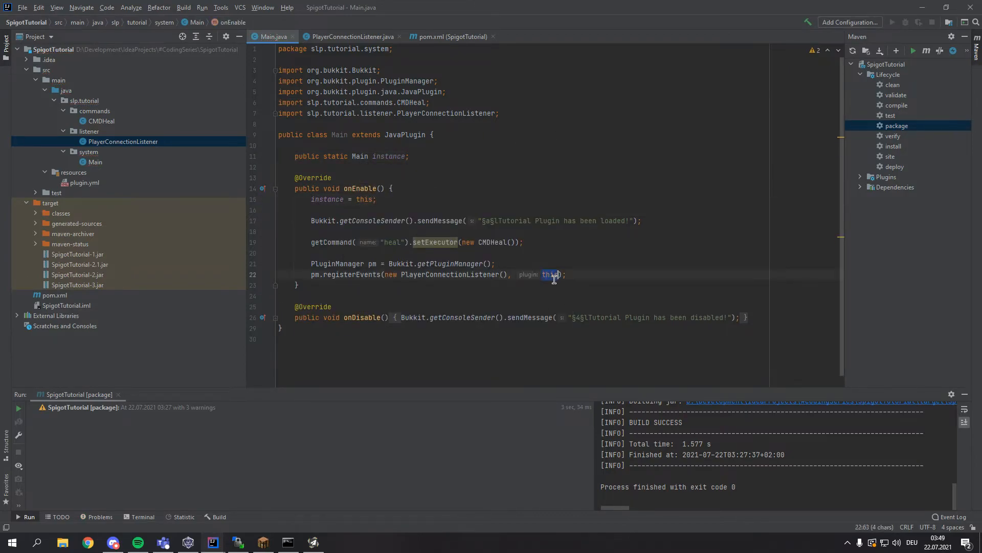
pyautogui.write('Main.instance')
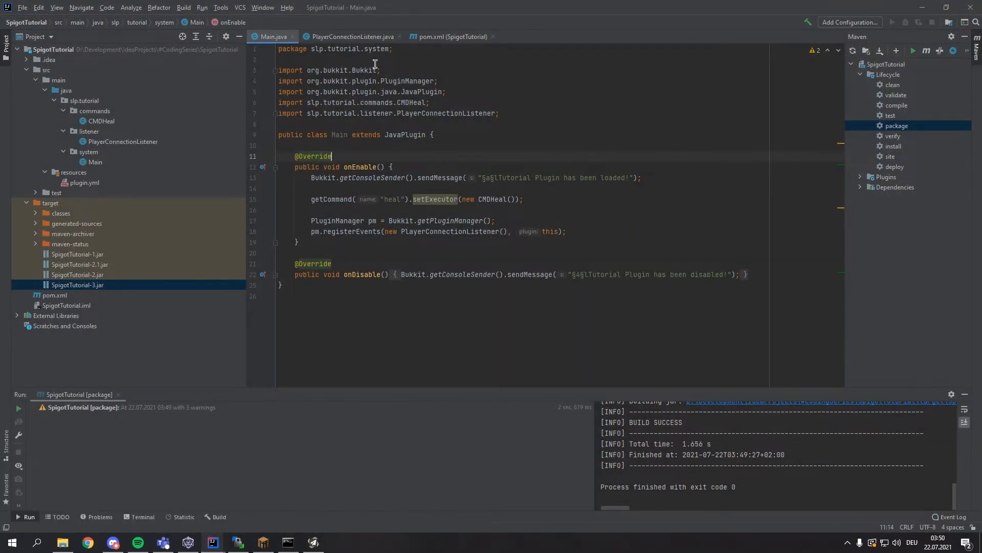
# Step: Rebuild the plugin jar with the Maven package goal after removing the instance field
pyautogui.click(349, 36)
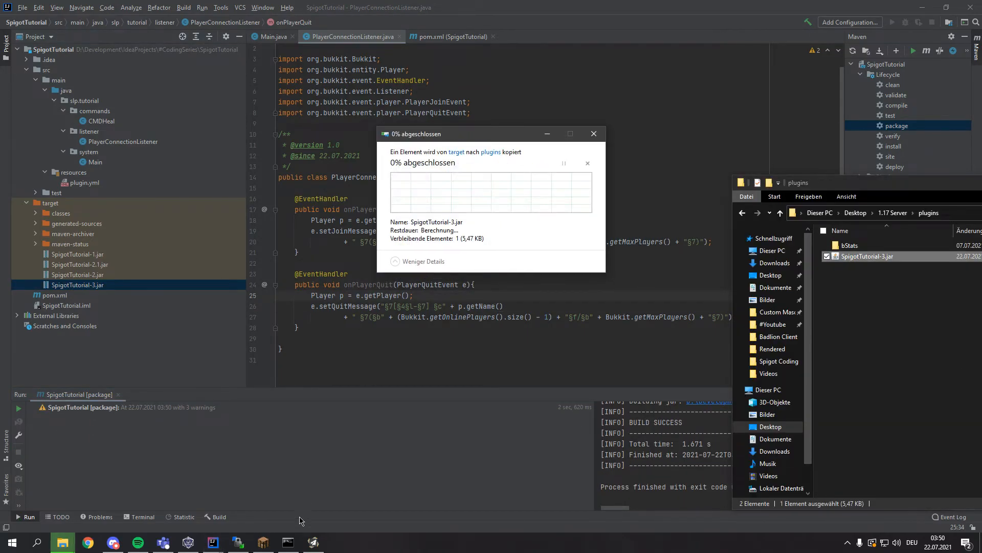
# Step: Bring up the server console, then the Minecraft game window, from the taskbar
pyautogui.click(288, 542)
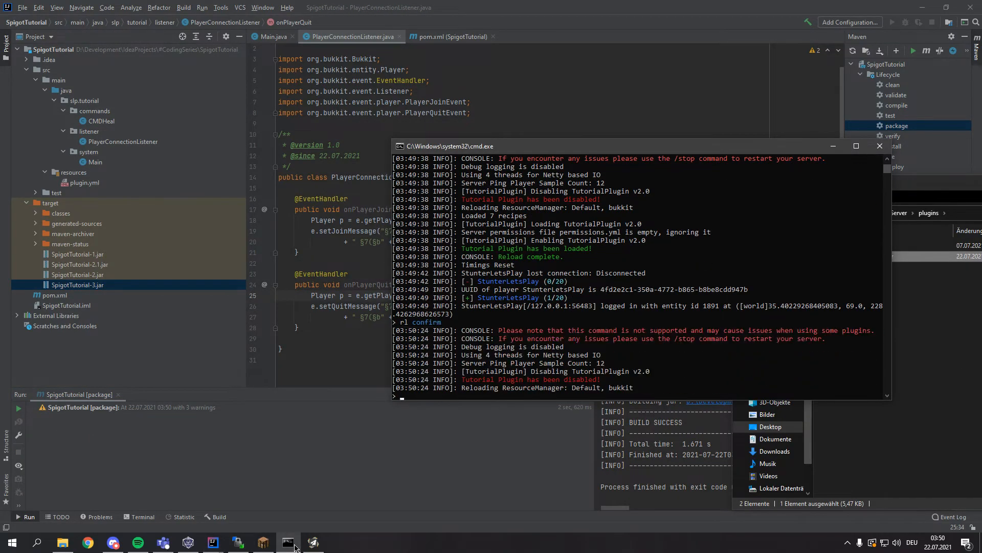
pyautogui.click(288, 542)
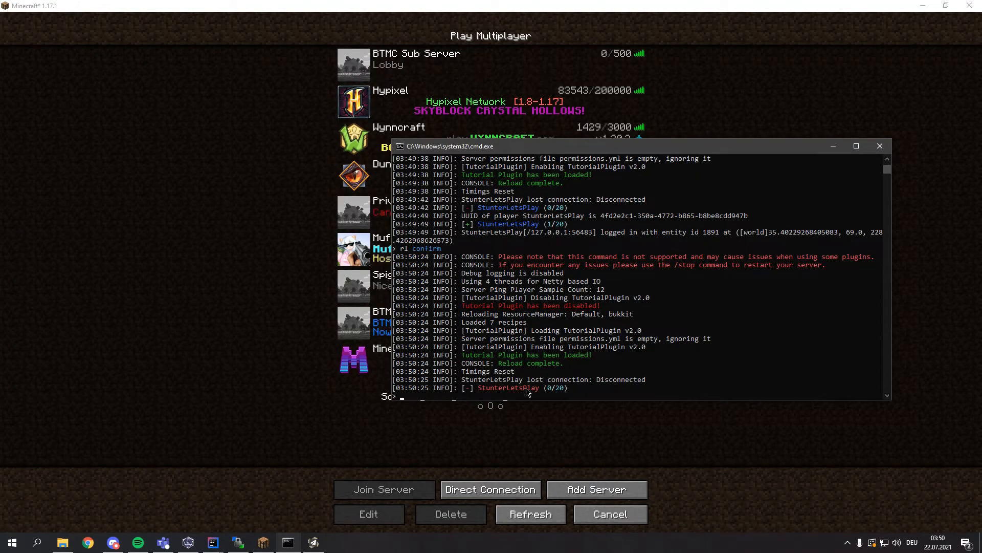
# Step: Join the local test server from the Multiplayer list to check the join message
pyautogui.click(385, 490)
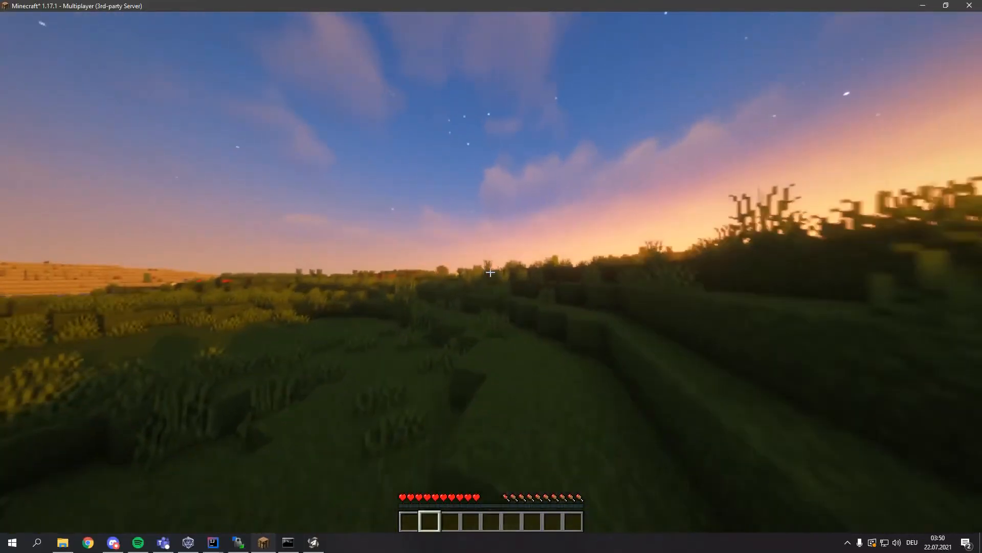
pyautogui.moveTo(492, 273)
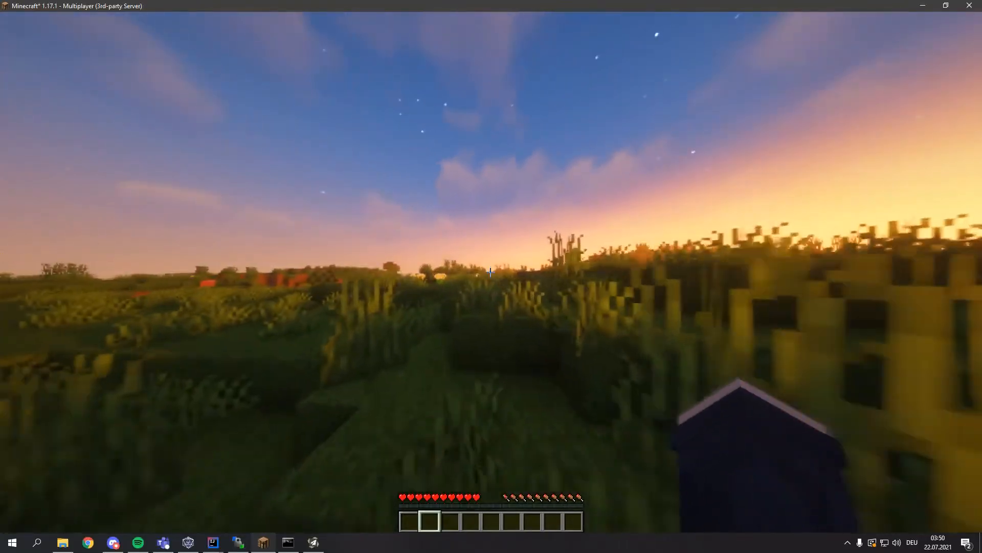